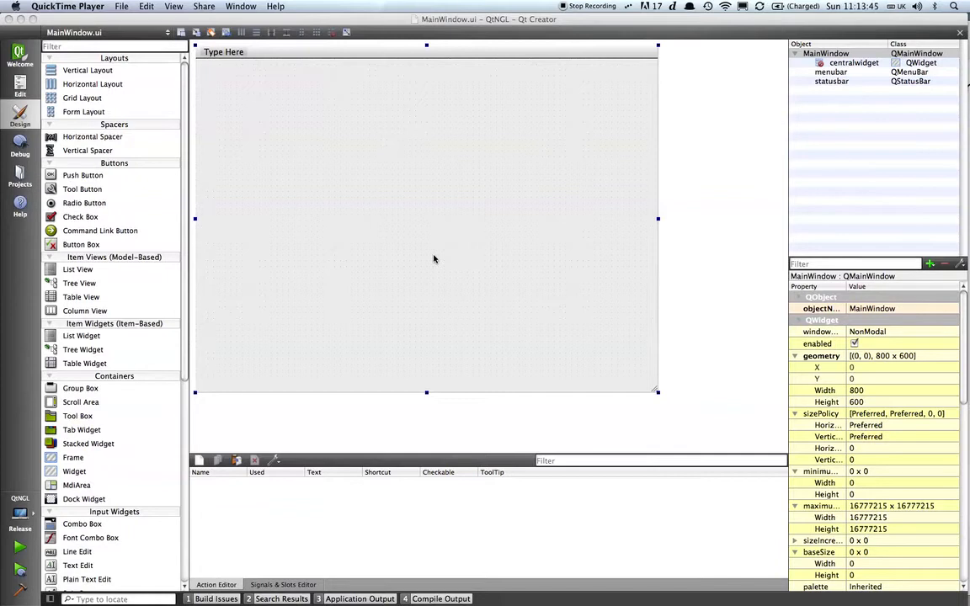
{"action": "mouse_move", "coordinate": [857, 288]}
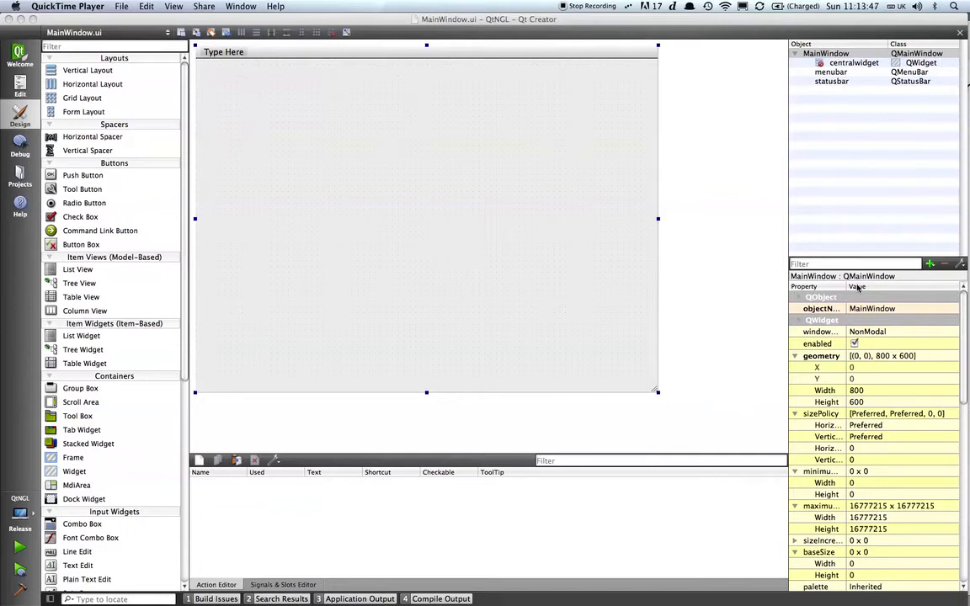
Step: Inspect the central widget, then return to the main window's properties and locate windowTitle
{"action": "left_click", "coordinate": [825, 52]}
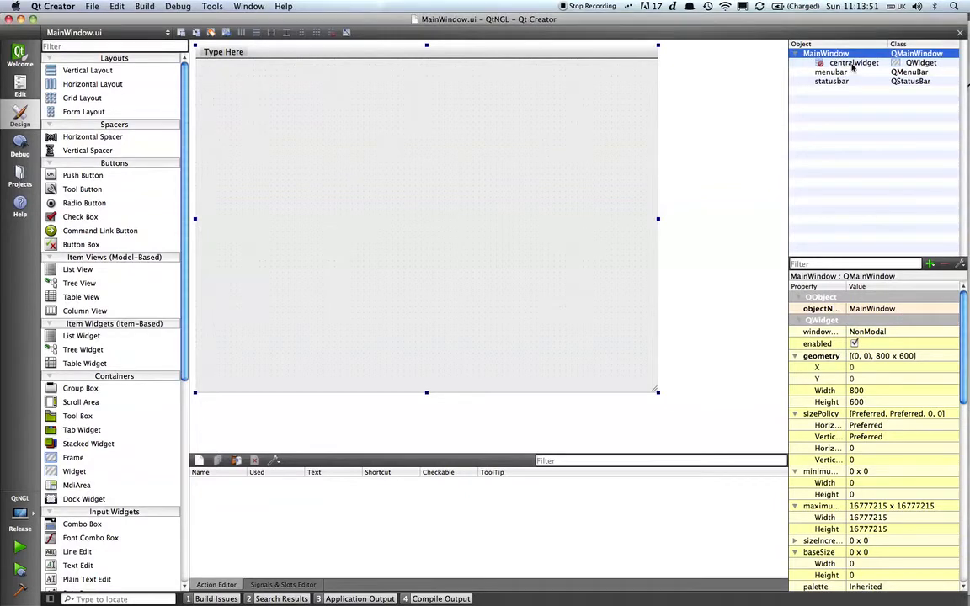
{"action": "left_click", "coordinate": [854, 62]}
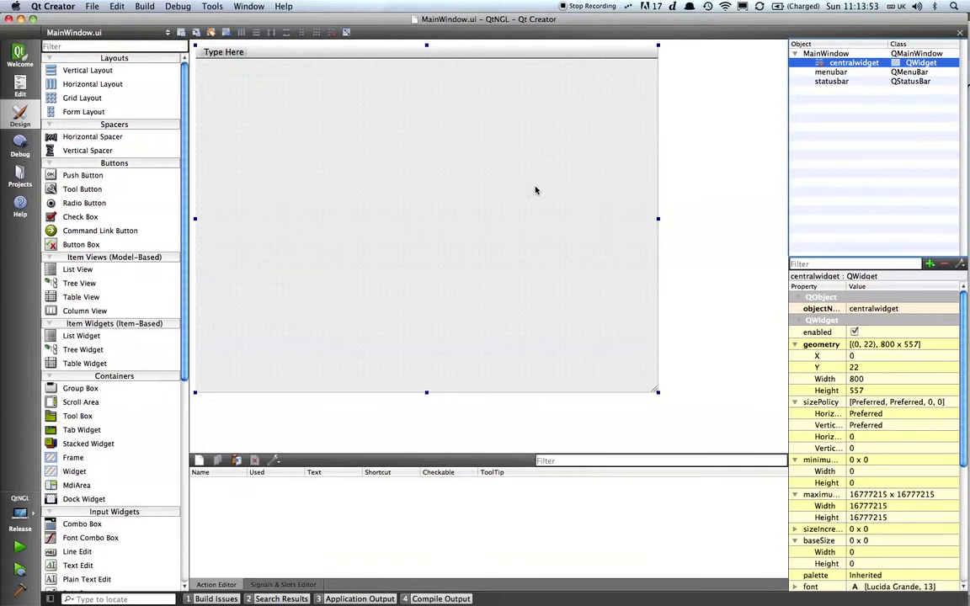
{"action": "left_click", "coordinate": [825, 52]}
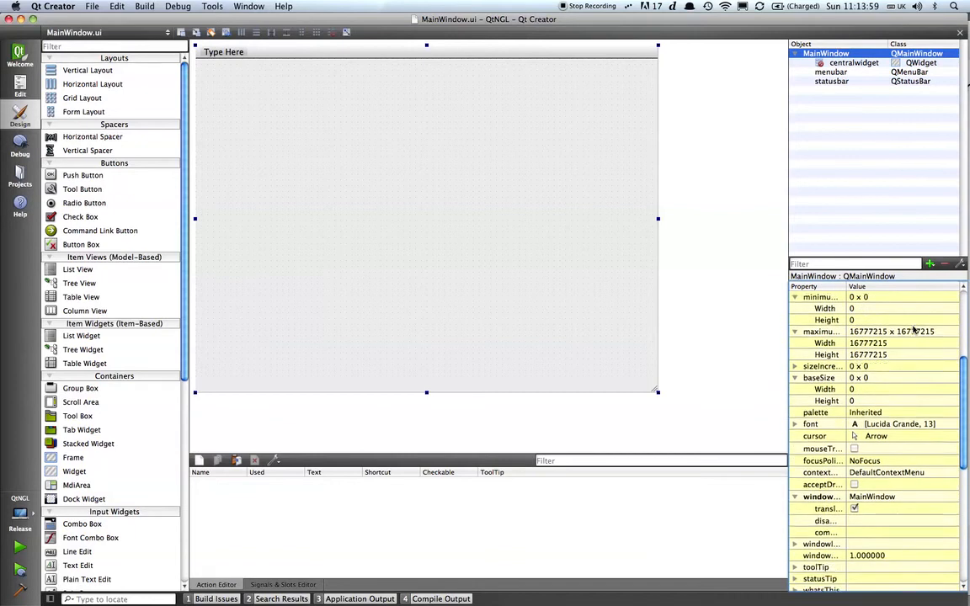
{"action": "scroll", "scroll_direction": "down", "scroll_amount": 3}
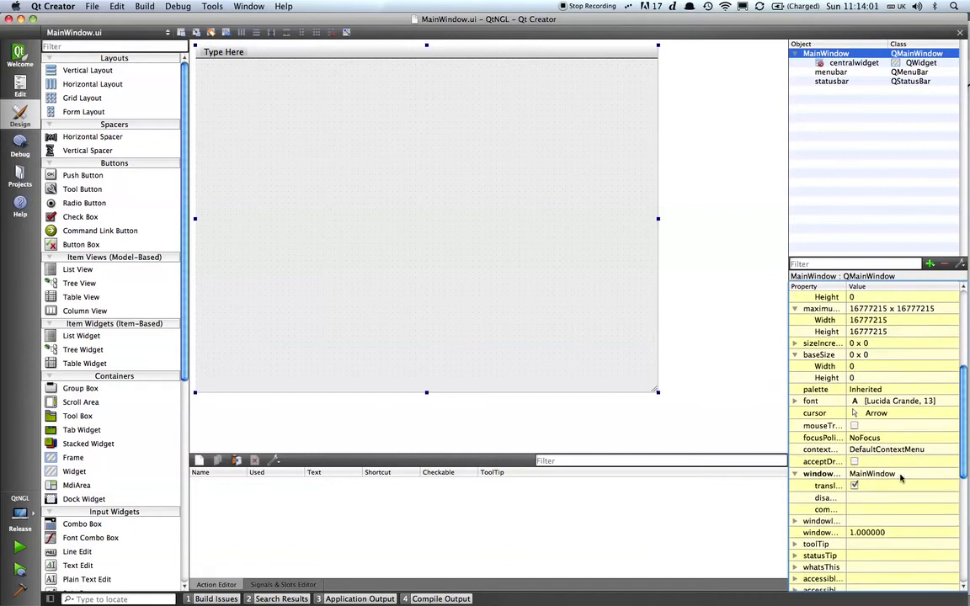
Step: Set the main window's windowTitle to 'ngl Qt Demo'
{"action": "left_click", "coordinate": [872, 473]}
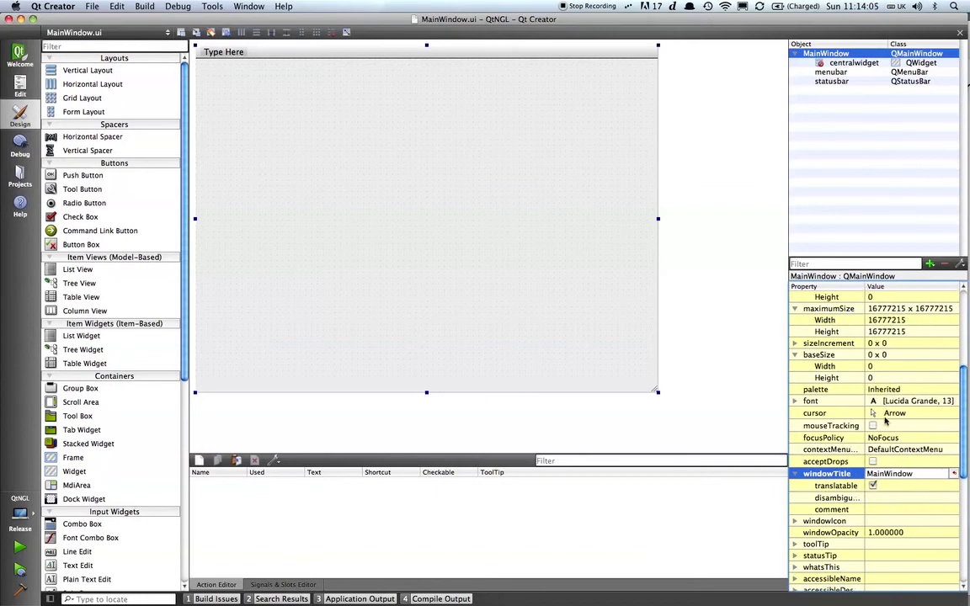
{"action": "left_click", "coordinate": [910, 473]}
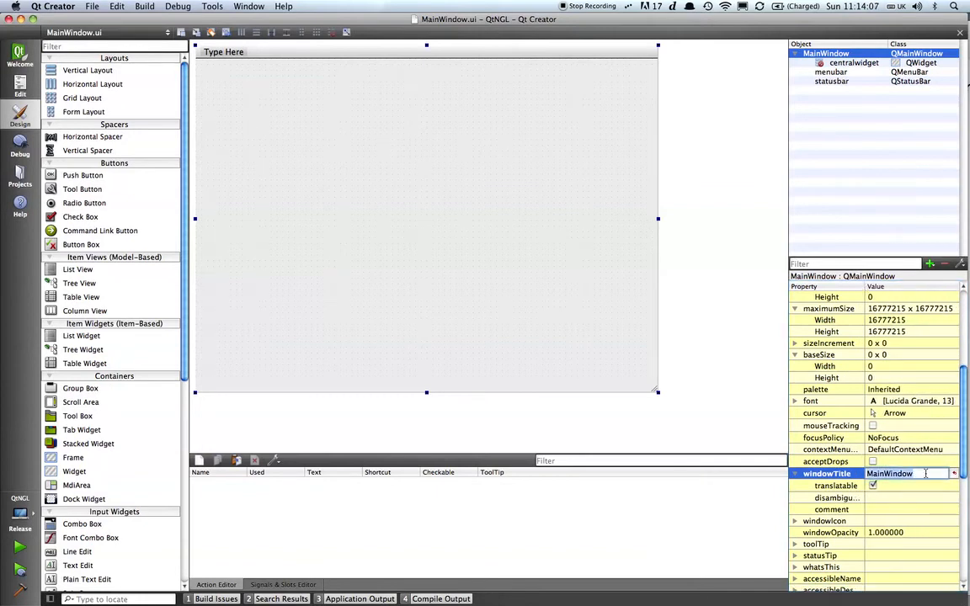
{"action": "type", "text": "ngl"}
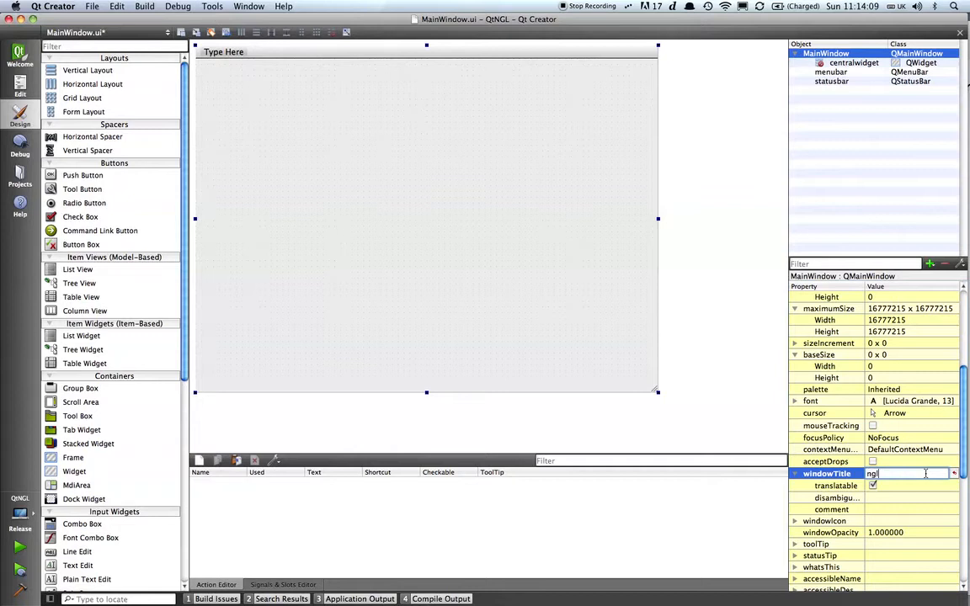
{"action": "type", "text": "Qt Demo"}
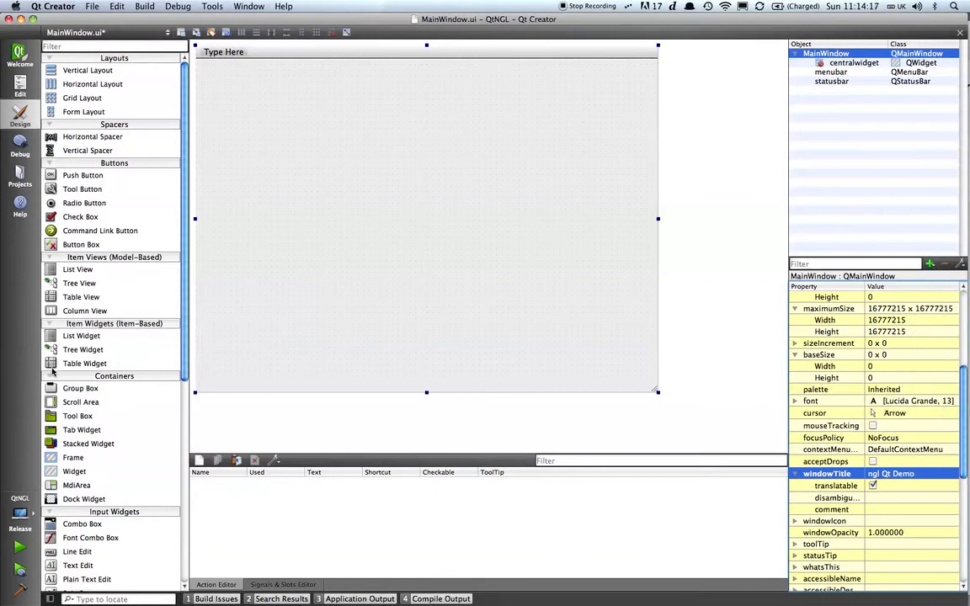
{"action": "mouse_move", "coordinate": [54, 373]}
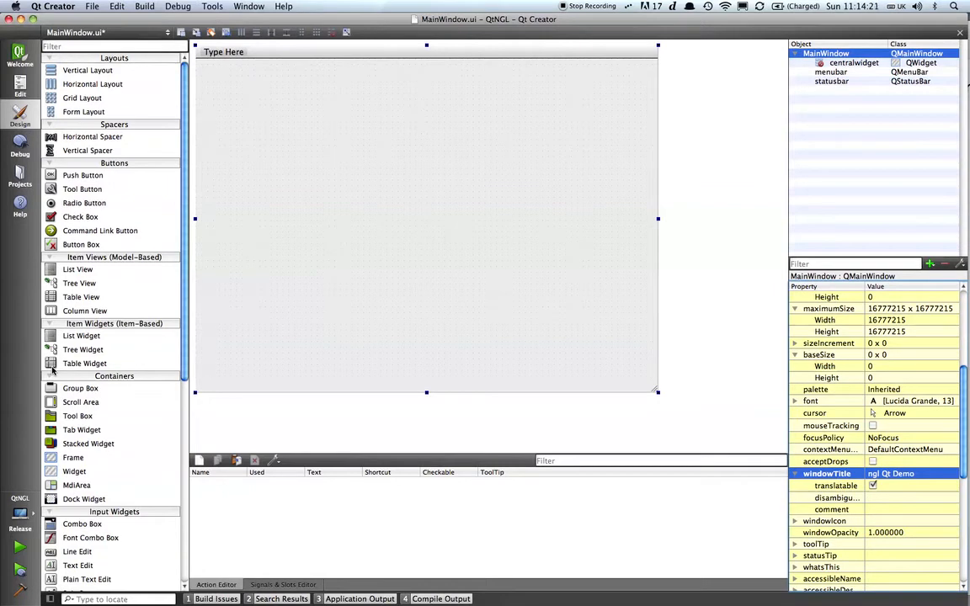
{"action": "mouse_move", "coordinate": [37, 360]}
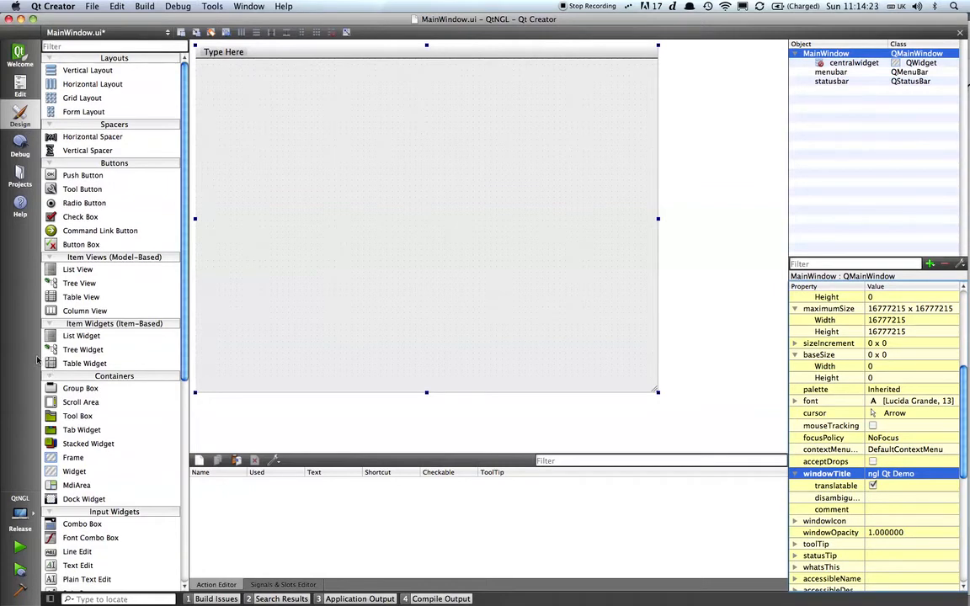
Step: Drag a Group Box from Containers onto the form and select it there
{"action": "left_click_drag", "start_coordinate": [81, 388], "coordinate": [346, 176]}
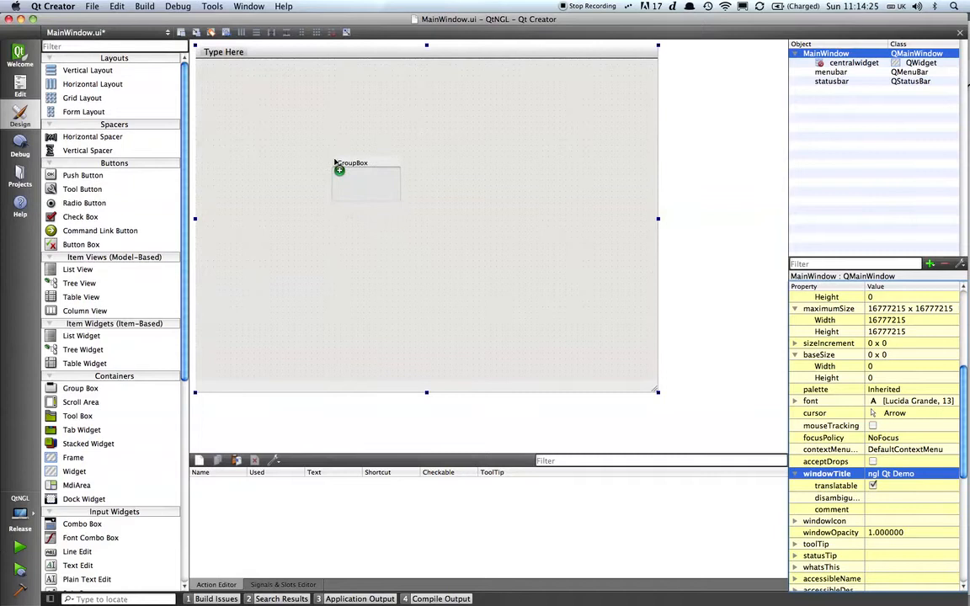
{"action": "left_click", "coordinate": [367, 178]}
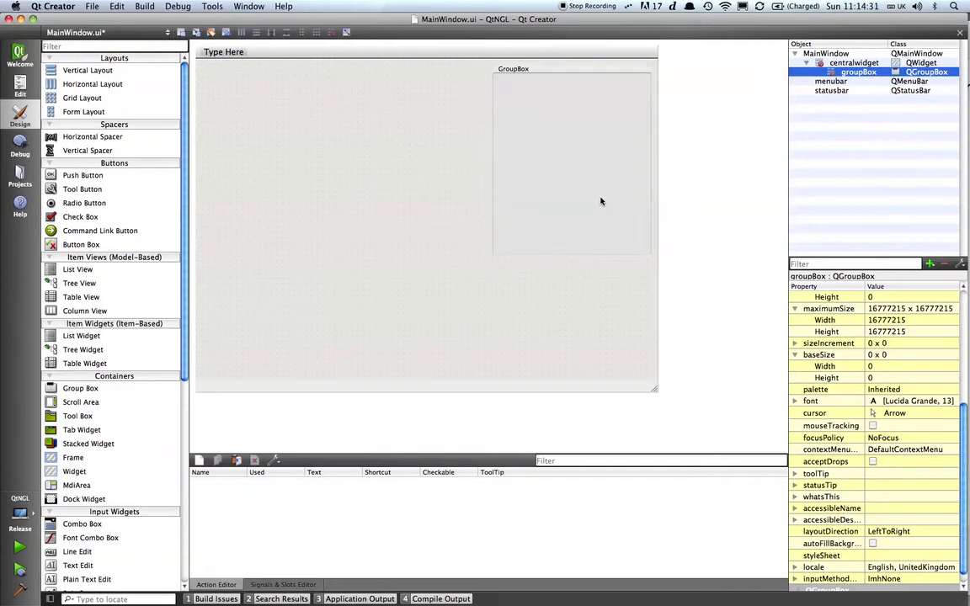
{"action": "left_click", "coordinate": [569, 160]}
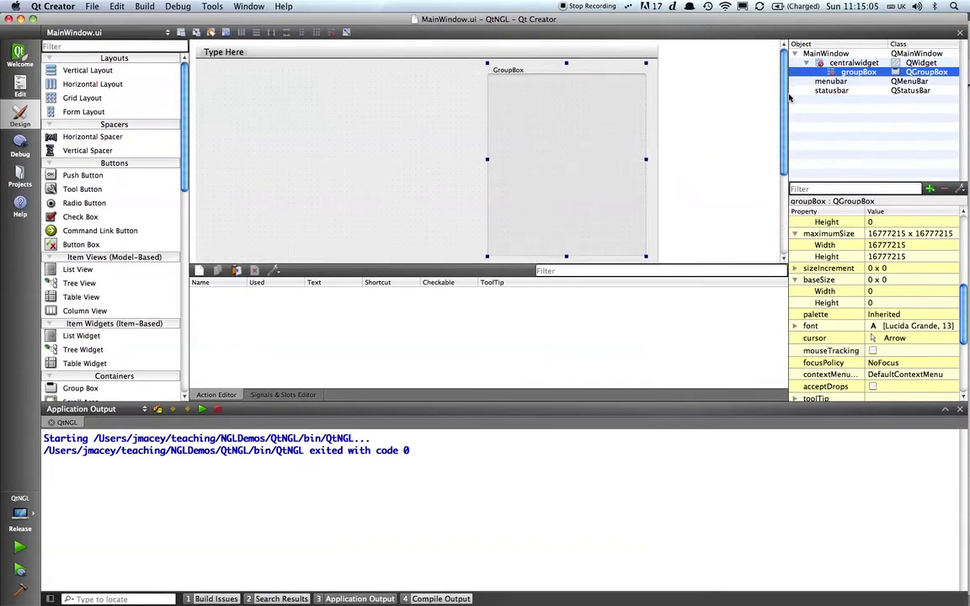
{"action": "mouse_move", "coordinate": [581, 115]}
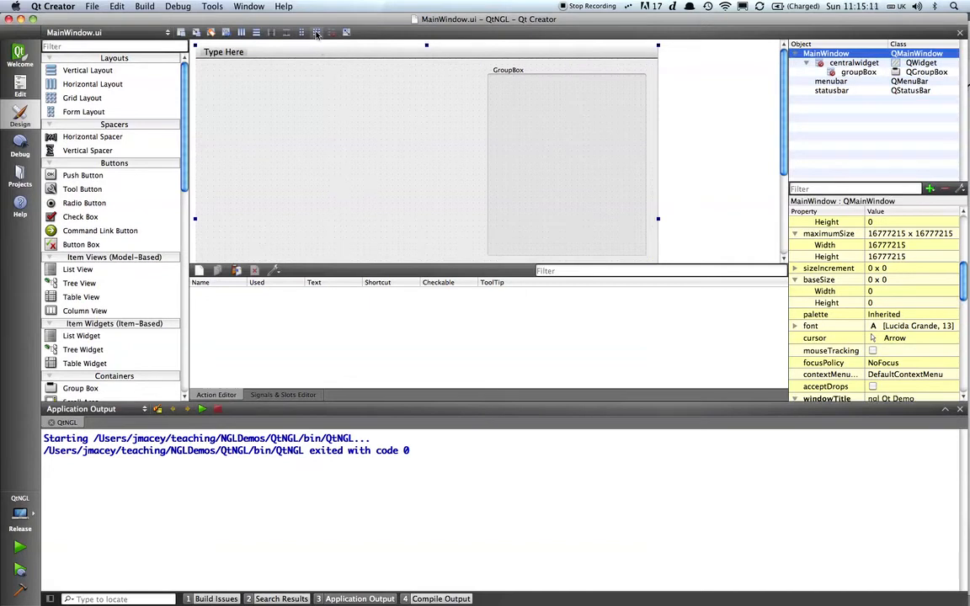
{"action": "mouse_move", "coordinate": [302, 32]}
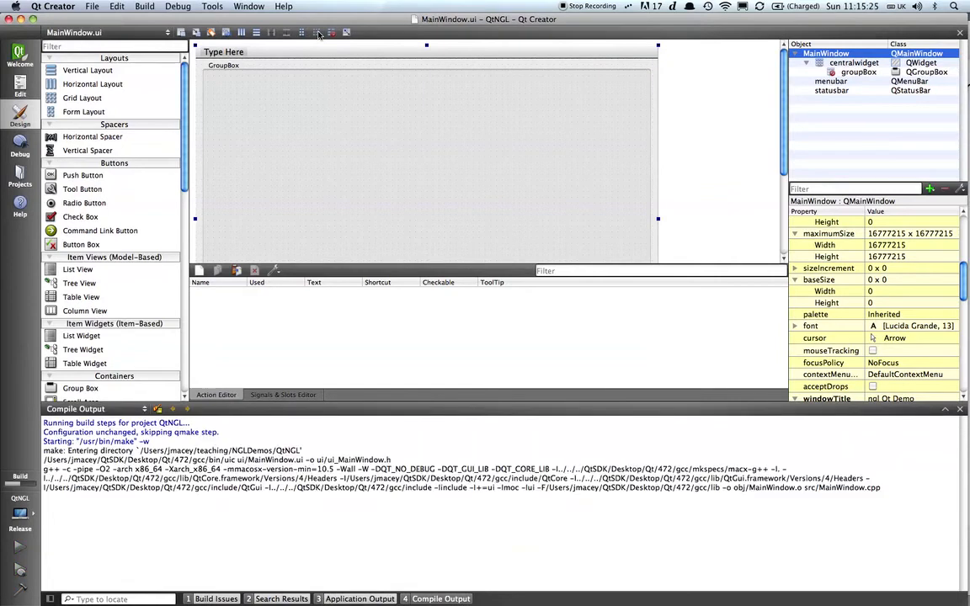
Step: Build and run the demo, then close the ngl Qt Demo window
{"action": "left_click", "coordinate": [20, 545]}
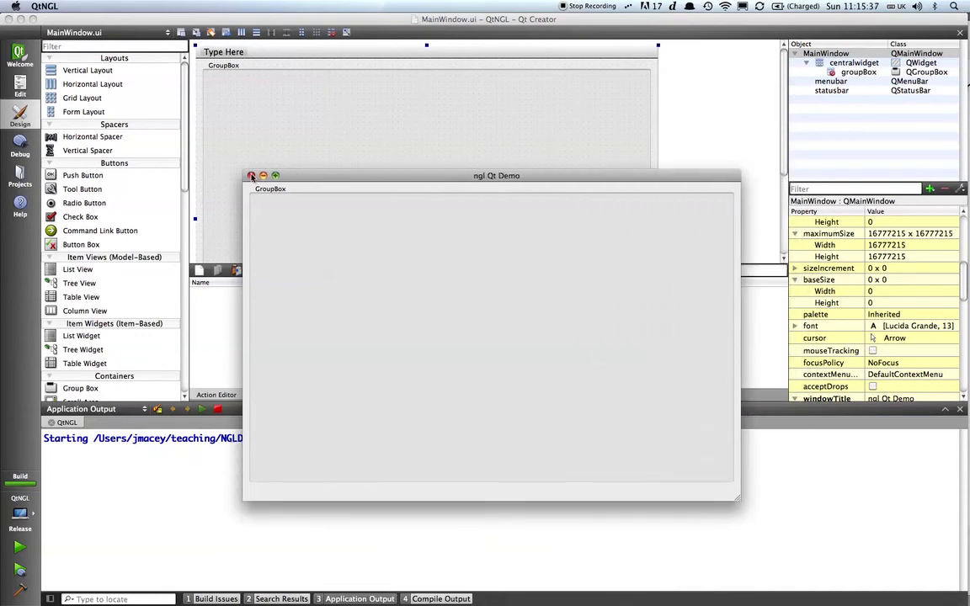
{"action": "left_click", "coordinate": [253, 175]}
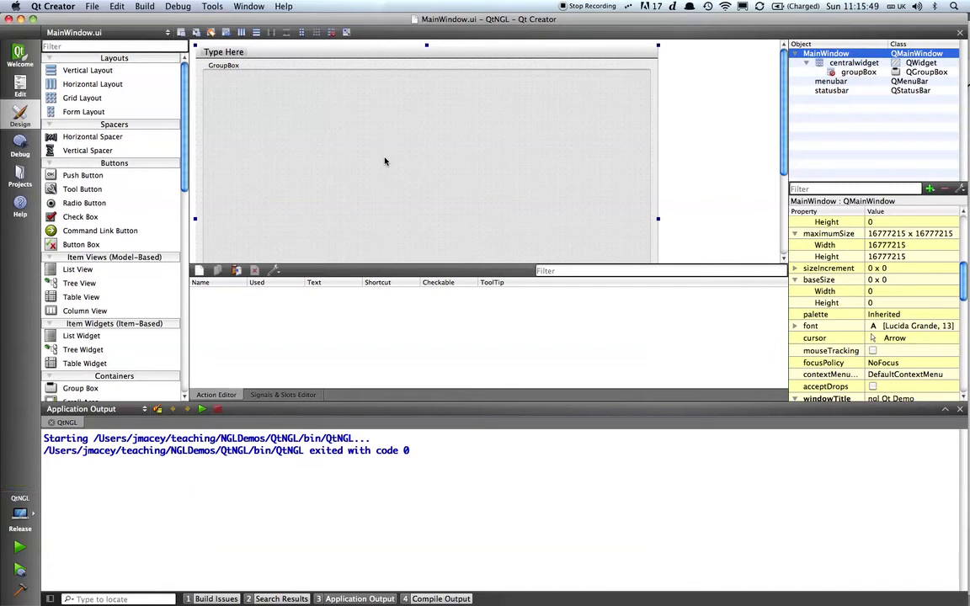
{"action": "mouse_move", "coordinate": [593, 54]}
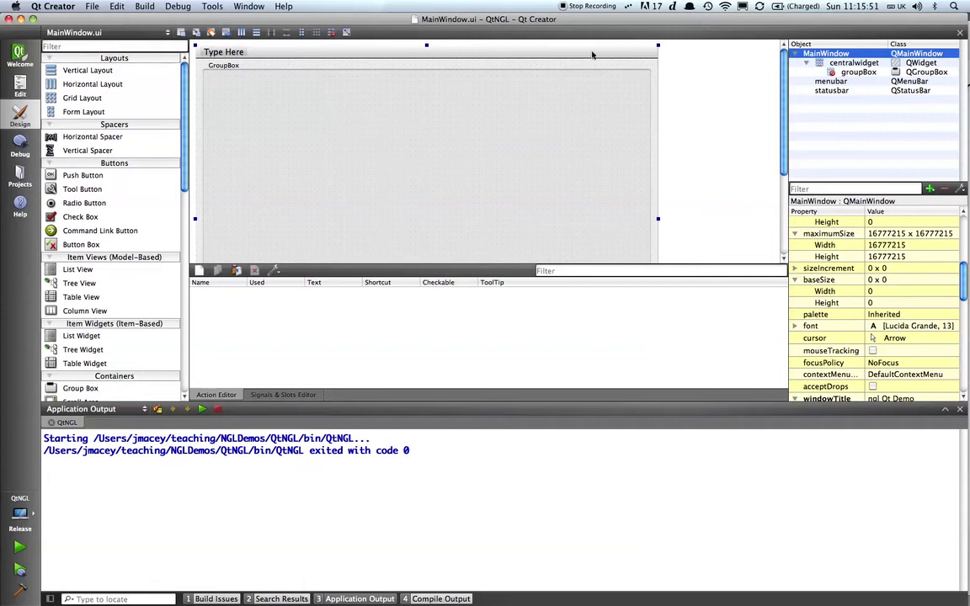
{"action": "mouse_move", "coordinate": [906, 199]}
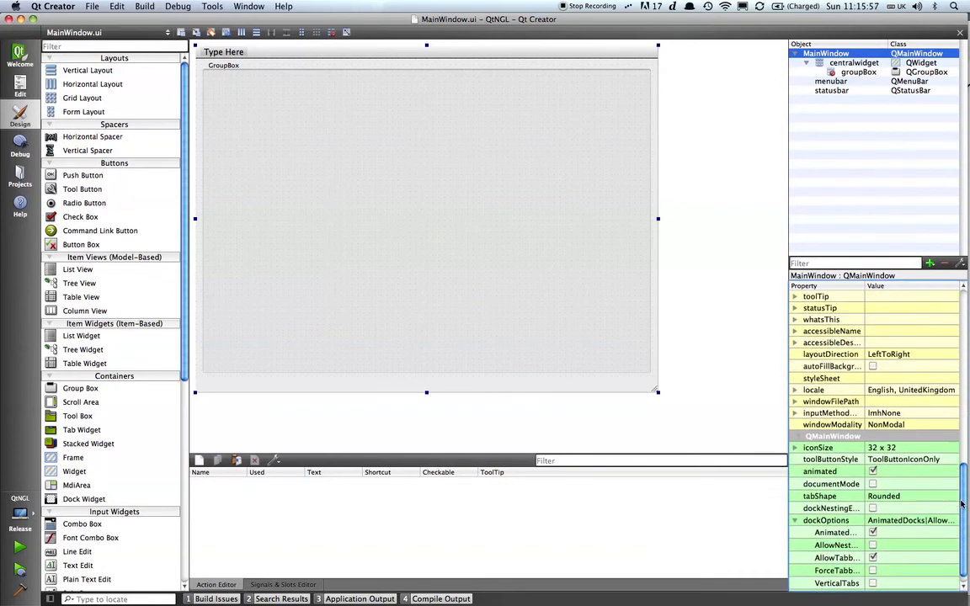
Step: Select the central widget and start editing its layoutName property
{"action": "scroll", "scroll_direction": "down", "scroll_amount": 3}
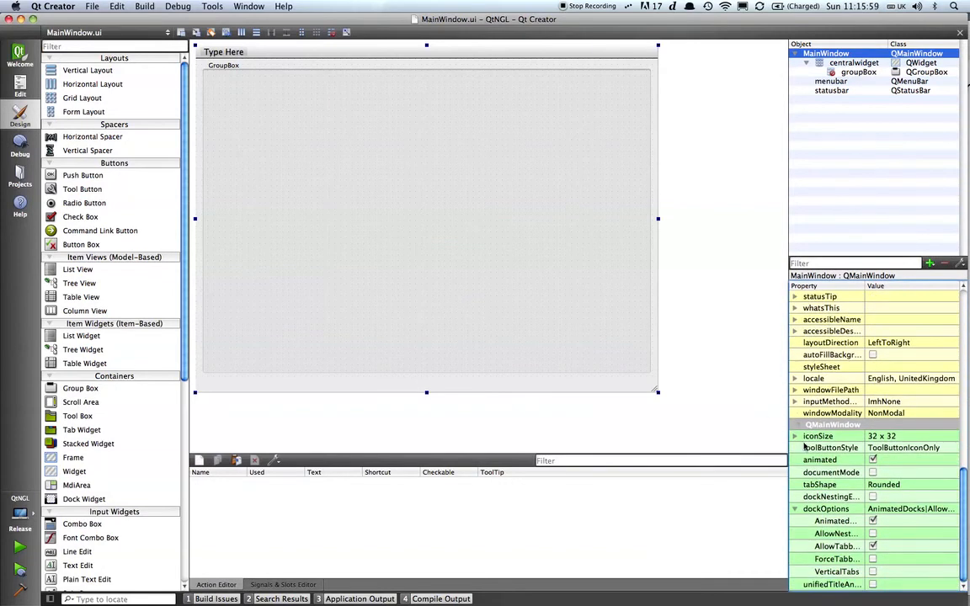
{"action": "left_click", "coordinate": [831, 425]}
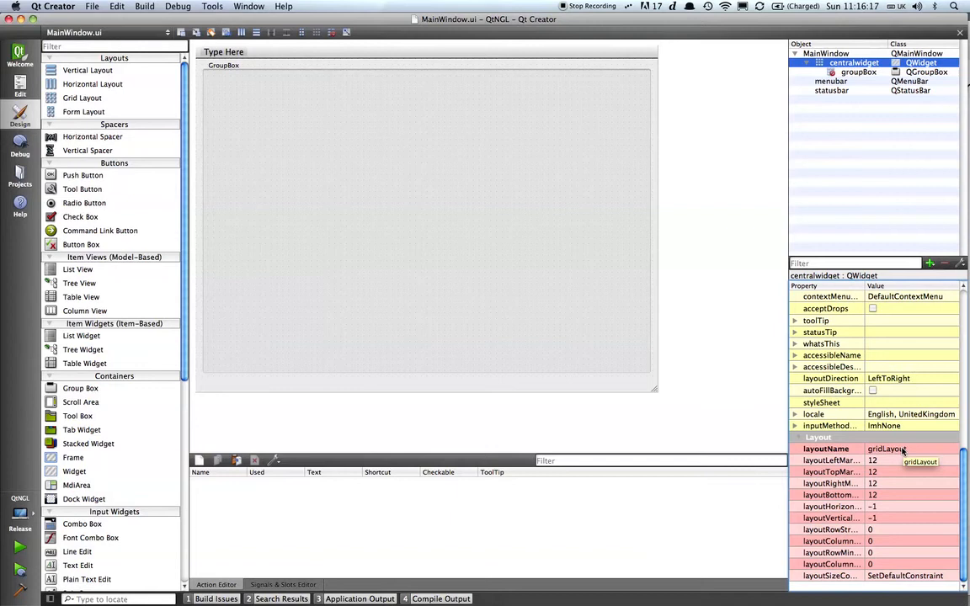
{"action": "double_click", "coordinate": [910, 448]}
{"action": "type", "text": "s"}
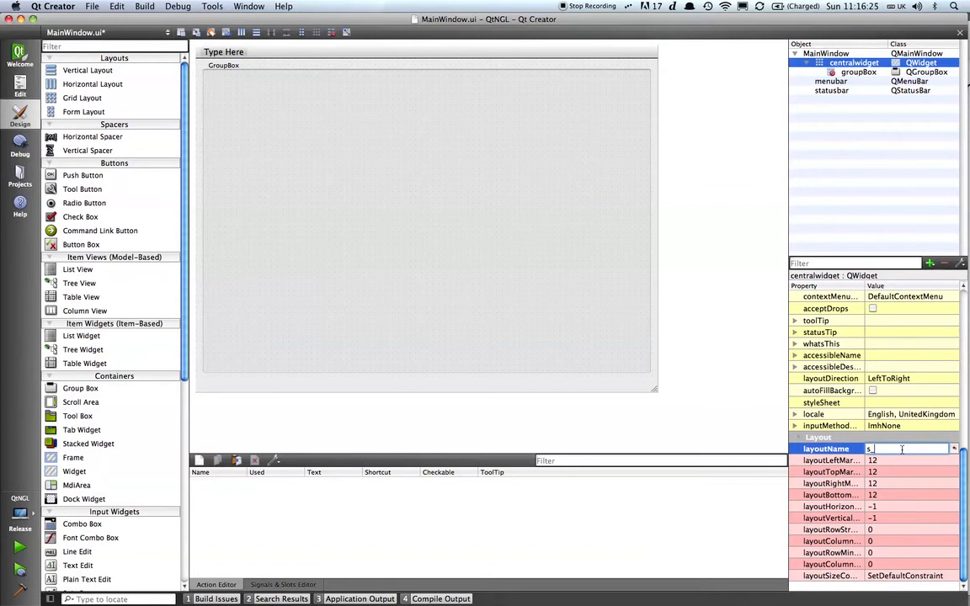
Step: Rename the grid layout to s_mainWindowGridLayout
{"action": "type", "text": "_main"}
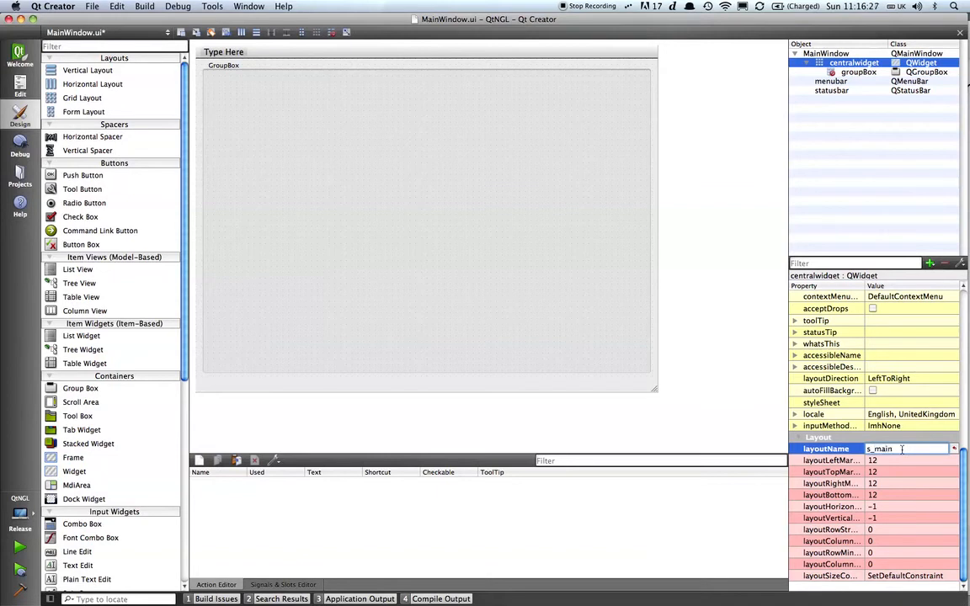
{"action": "type", "text": "Grid"}
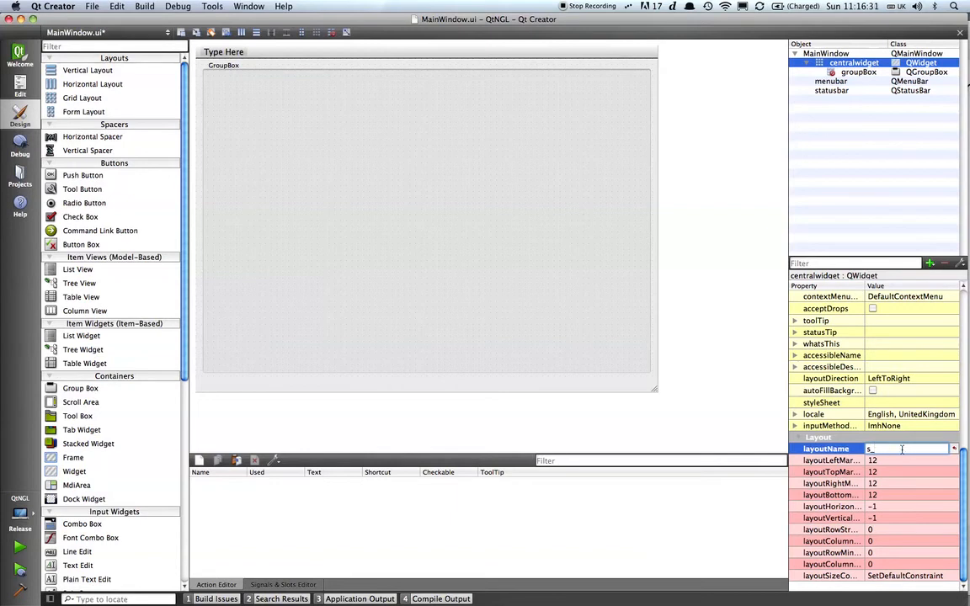
{"action": "type", "text": "_main"}
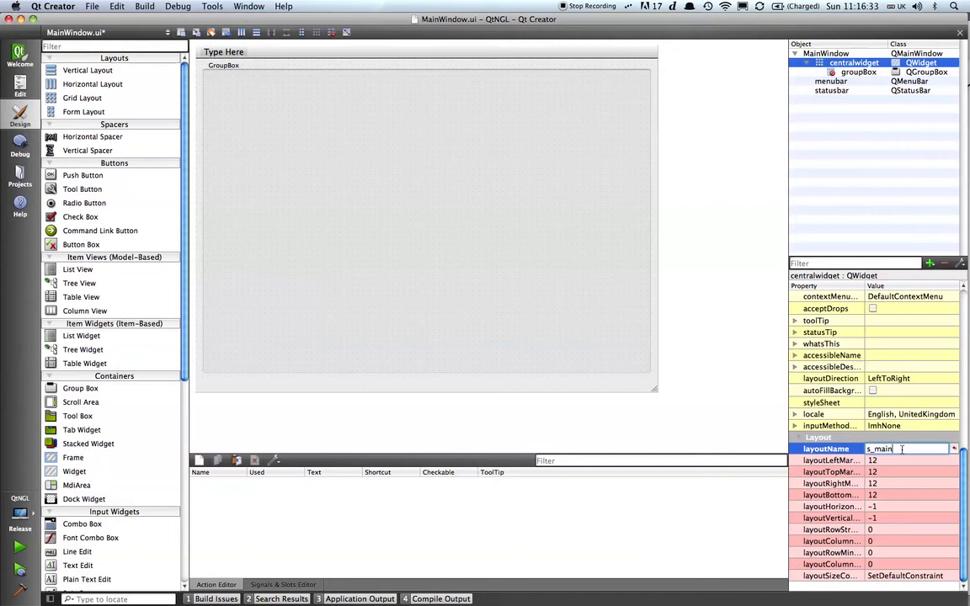
{"action": "type", "text": "WindowGrid"}
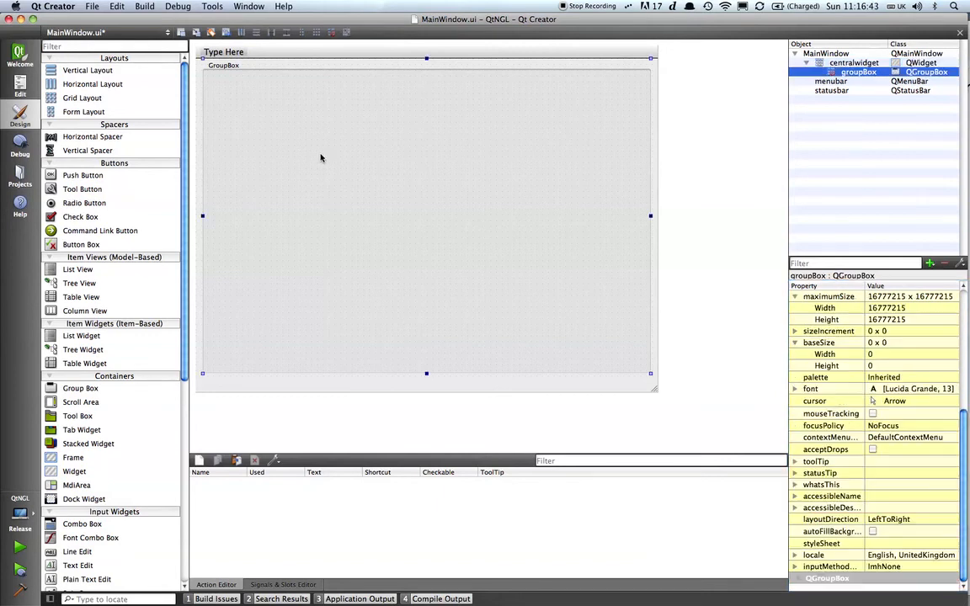
{"action": "mouse_move", "coordinate": [721, 97]}
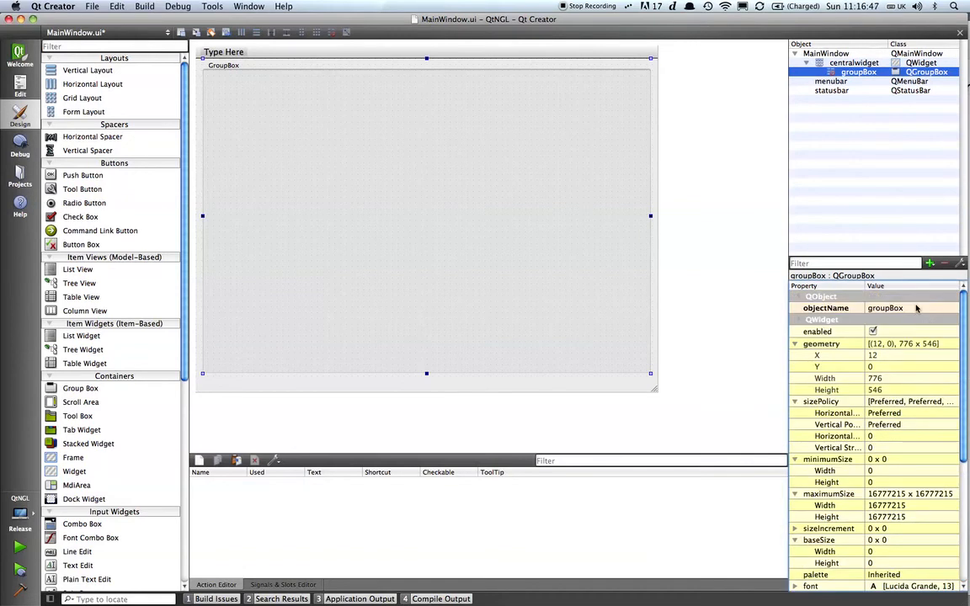
Step: Change the group box's objectName to s_transformGB
{"action": "double_click", "coordinate": [906, 306]}
{"action": "type", "text": "s"}
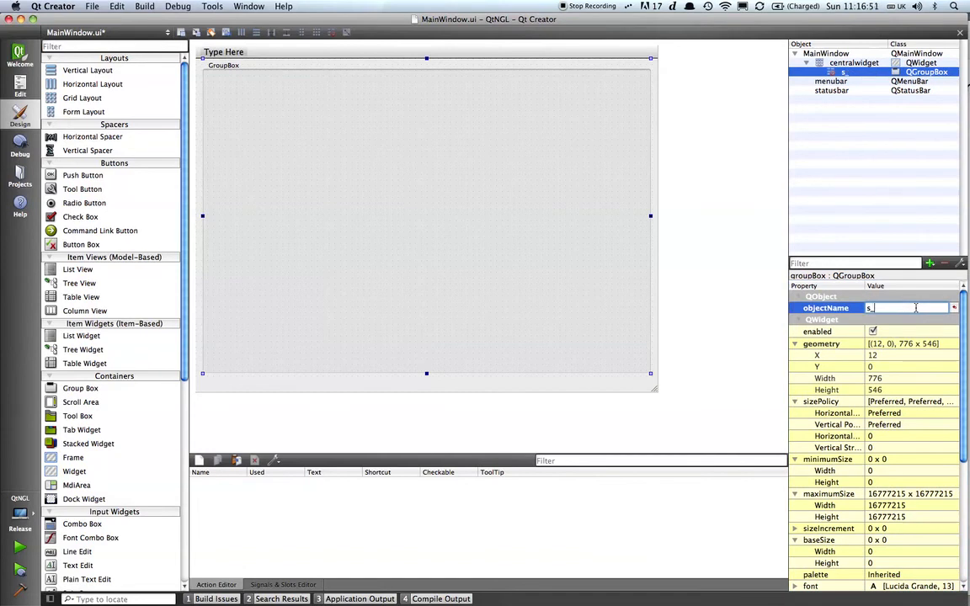
{"action": "type", "text": "_transformGB"}
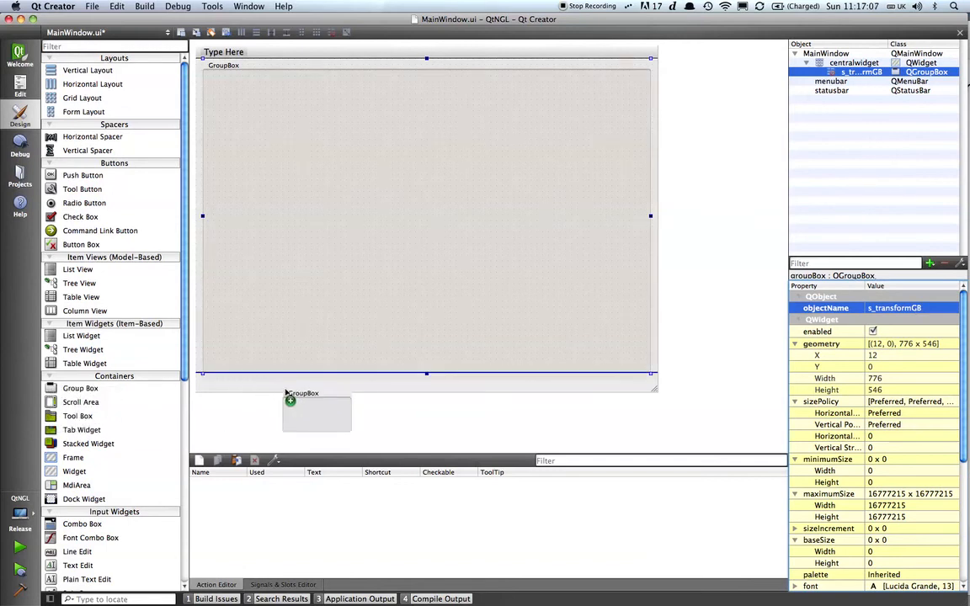
Step: Add a second group box below the first and name it s_drawGB
{"action": "left_click_drag", "start_coordinate": [290, 400], "coordinate": [650, 310]}
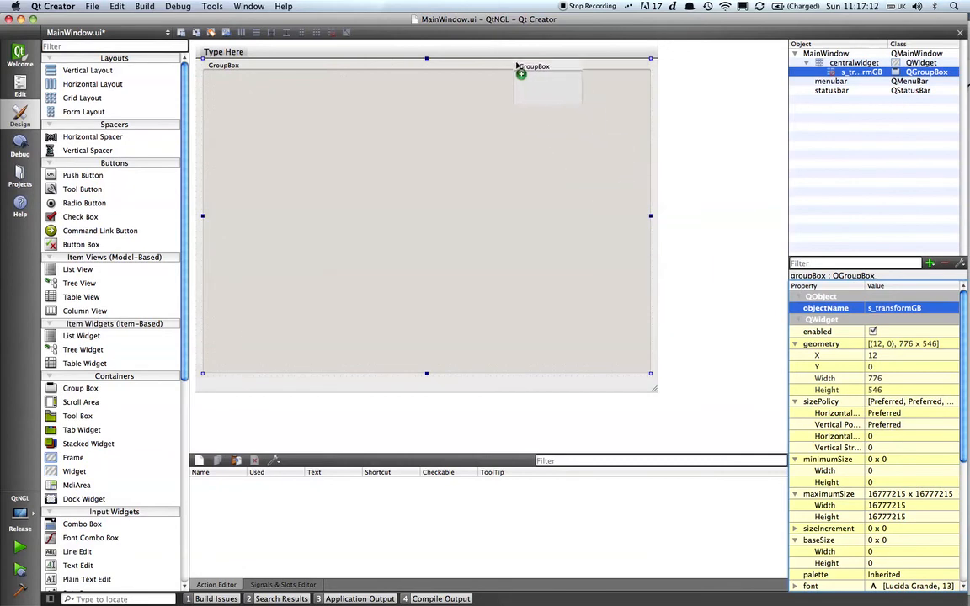
{"action": "left_click_drag", "start_coordinate": [548, 84], "coordinate": [421, 395]}
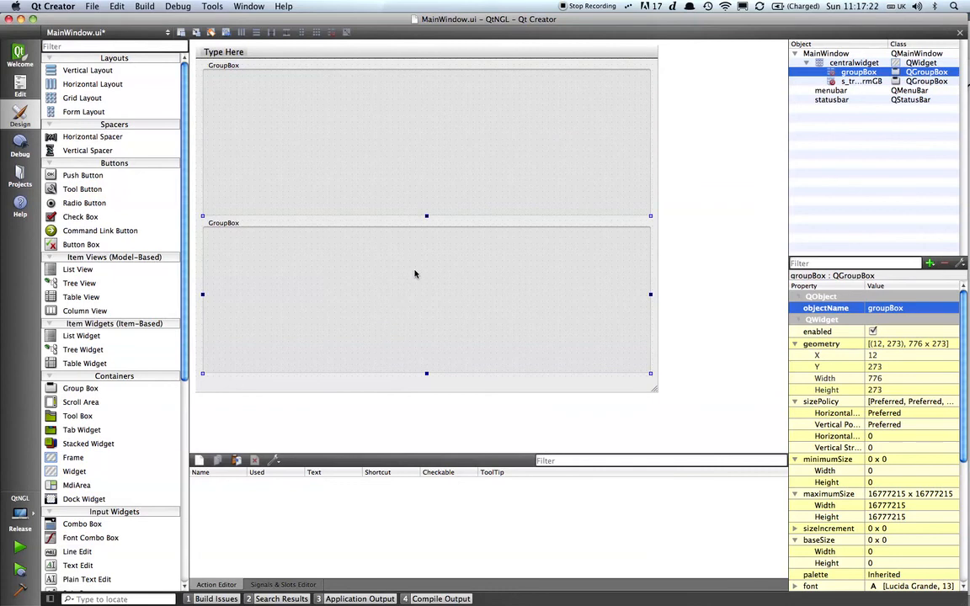
{"action": "mouse_move", "coordinate": [896, 320]}
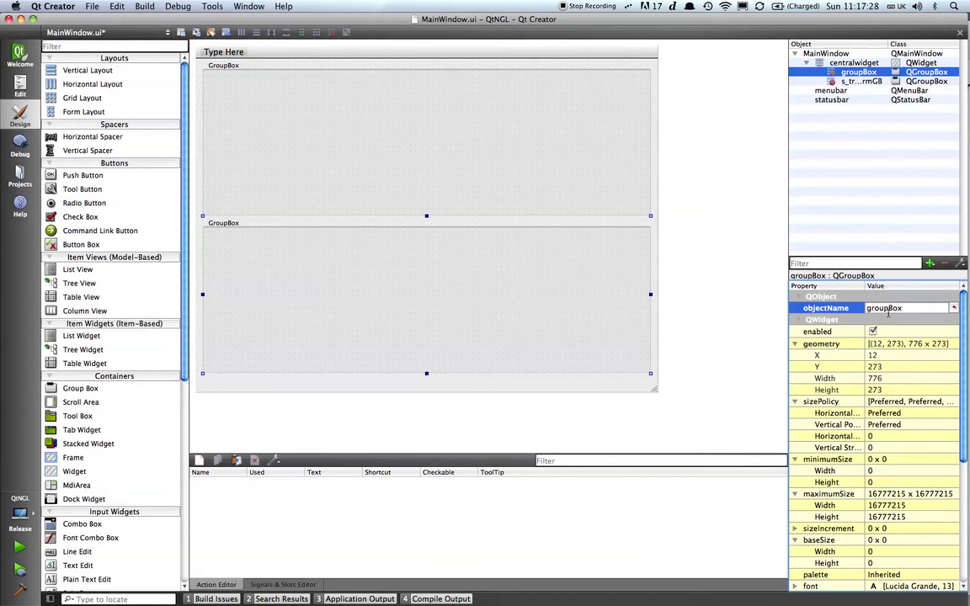
{"action": "type", "text": "s_transformGB"}
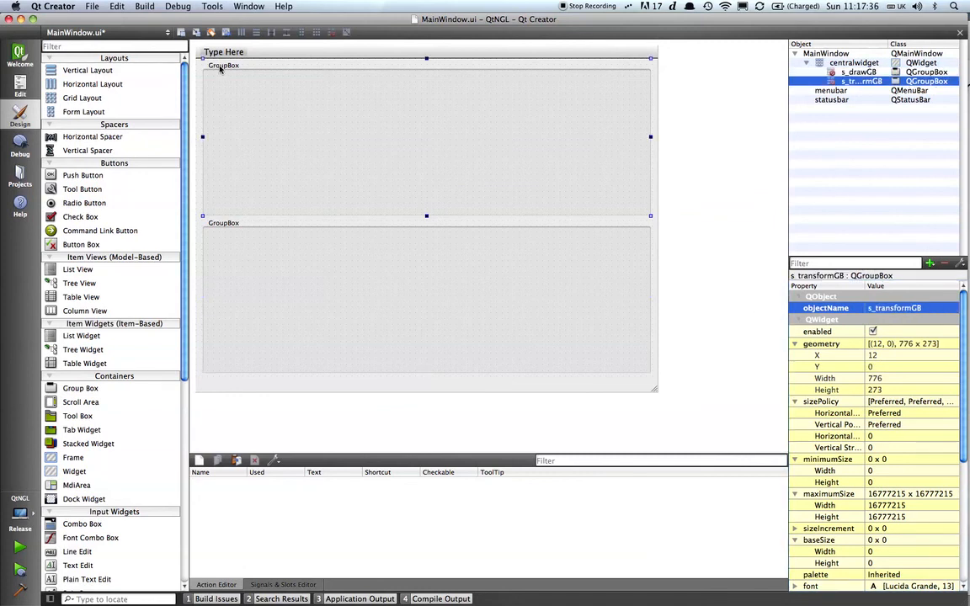
Step: Title the top group box 'Transform' and begin editing the lower box's title
{"action": "double_click", "coordinate": [222, 64]}
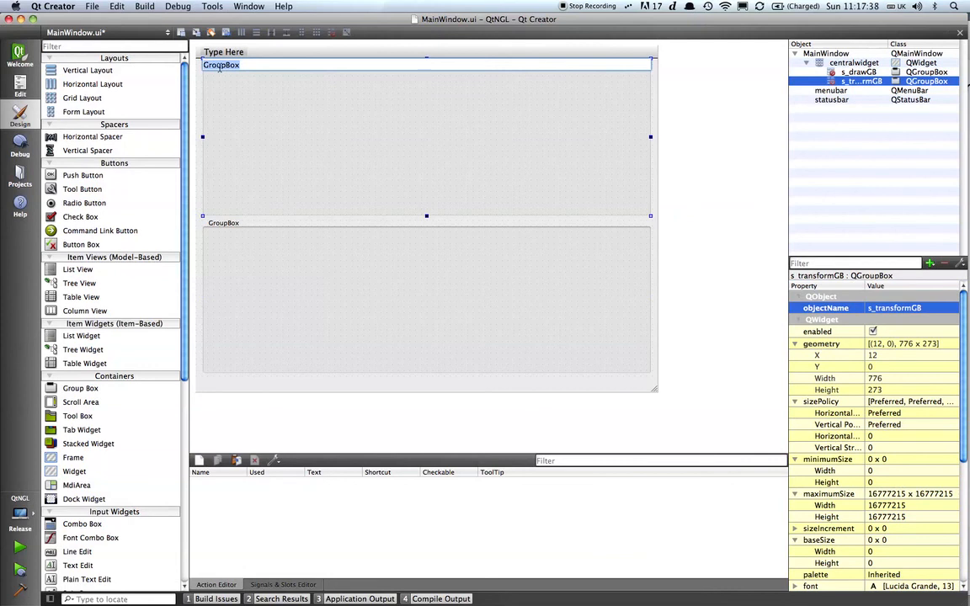
{"action": "type", "text": "Transform"}
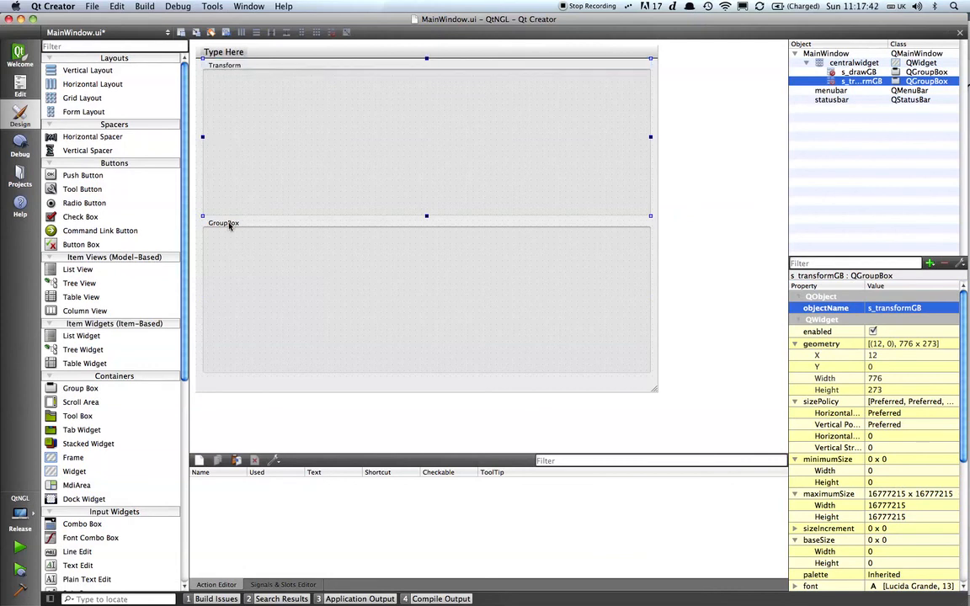
{"action": "double_click", "coordinate": [222, 222]}
{"action": "type", "text": "Draw"}
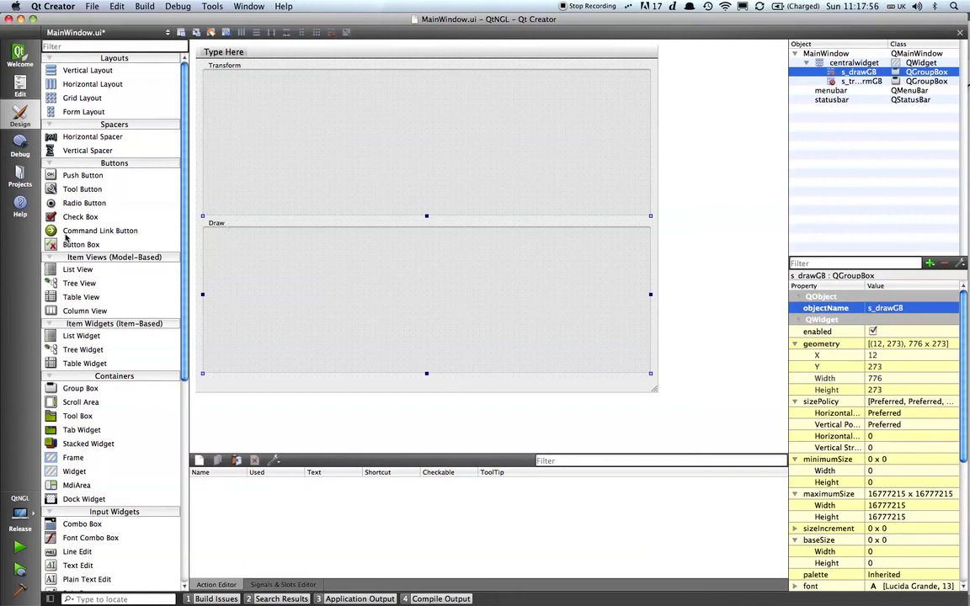
{"action": "mouse_move", "coordinate": [71, 141]}
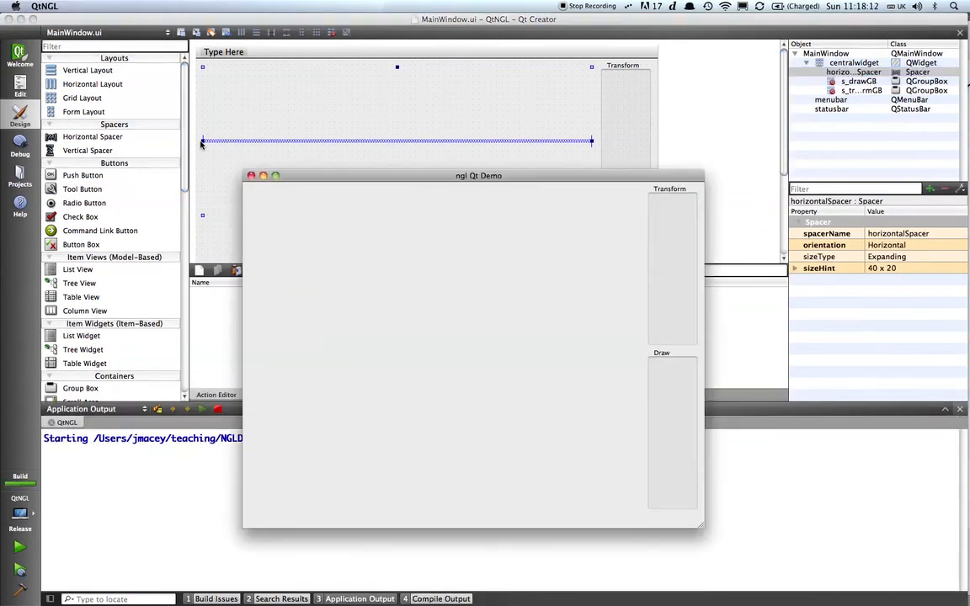
{"action": "mouse_move", "coordinate": [778, 509]}
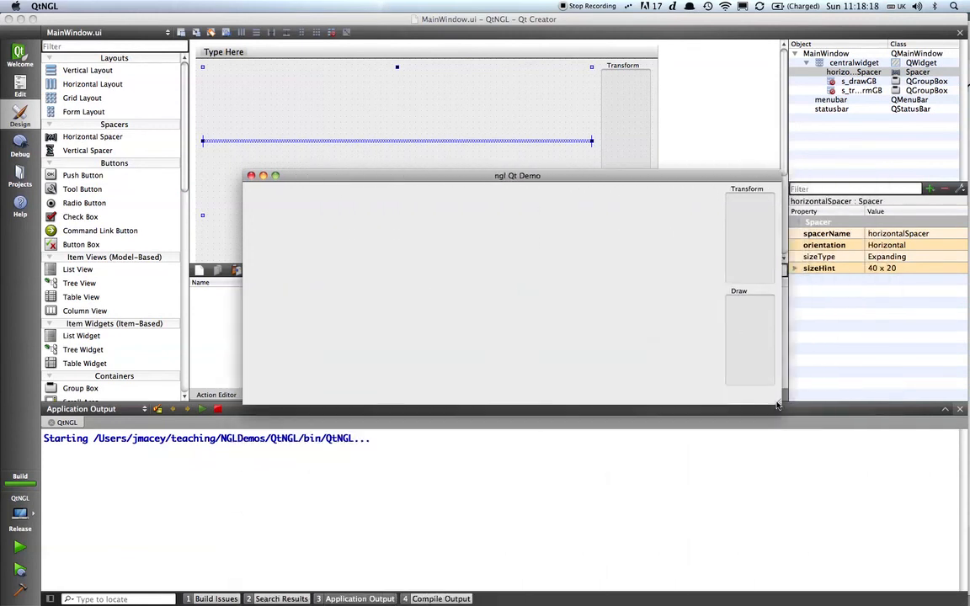
Step: Resize the running ngl Qt Demo window to check both group boxes adapt
{"action": "left_click_drag", "start_coordinate": [778, 406], "coordinate": [832, 513]}
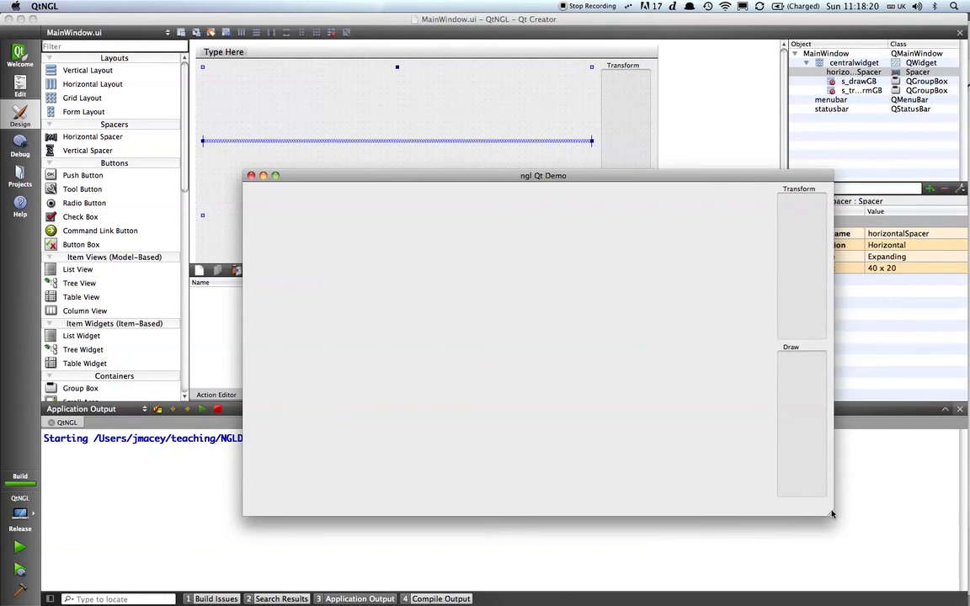
{"action": "left_click_drag", "start_coordinate": [832, 515], "coordinate": [785, 515]}
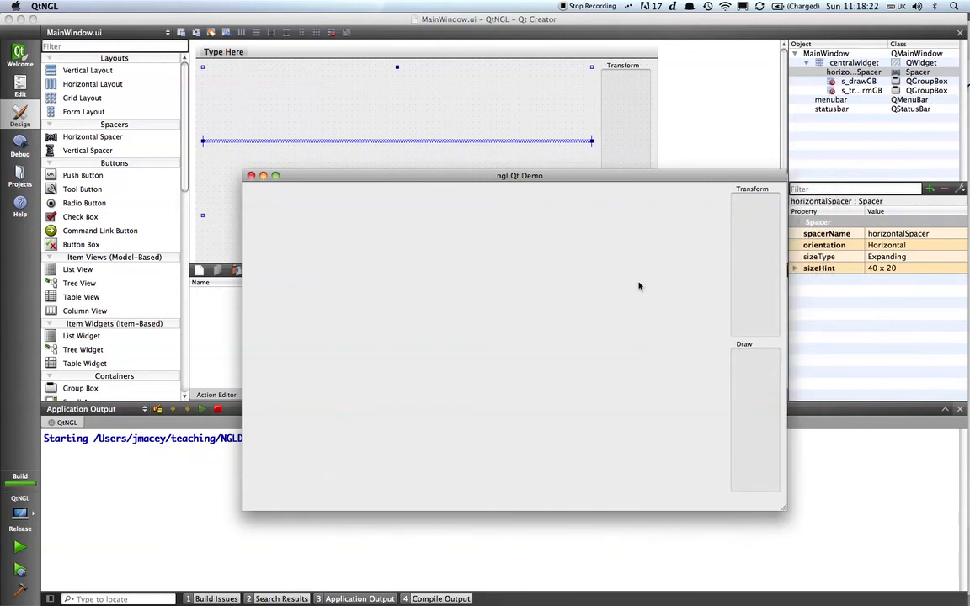
{"action": "mouse_move", "coordinate": [761, 220]}
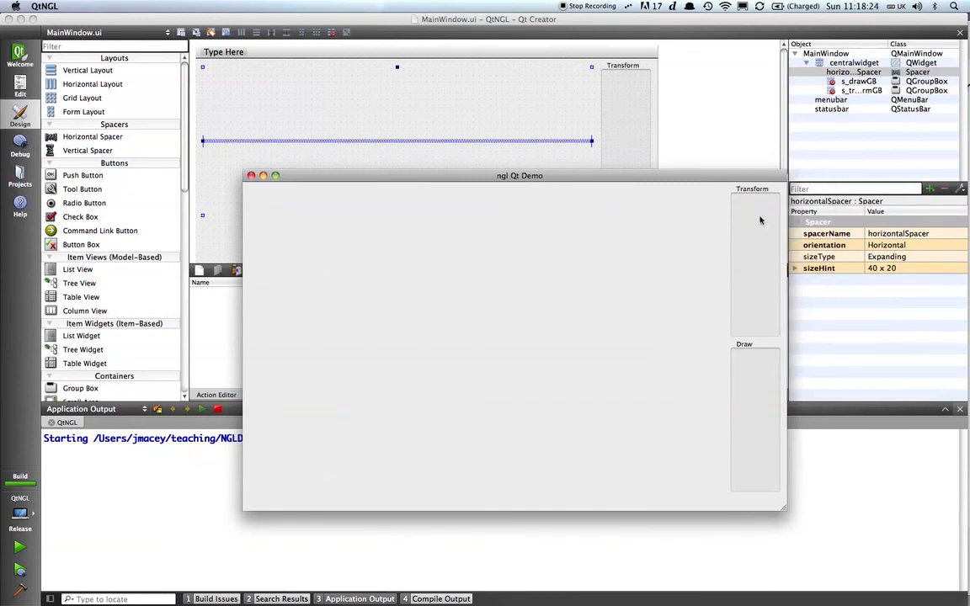
{"action": "mouse_move", "coordinate": [246, 170]}
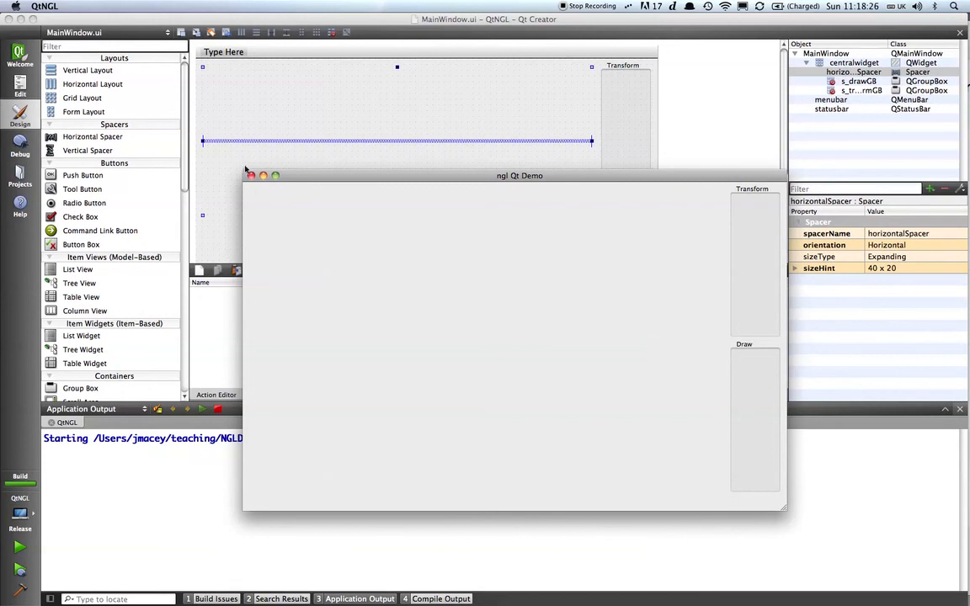